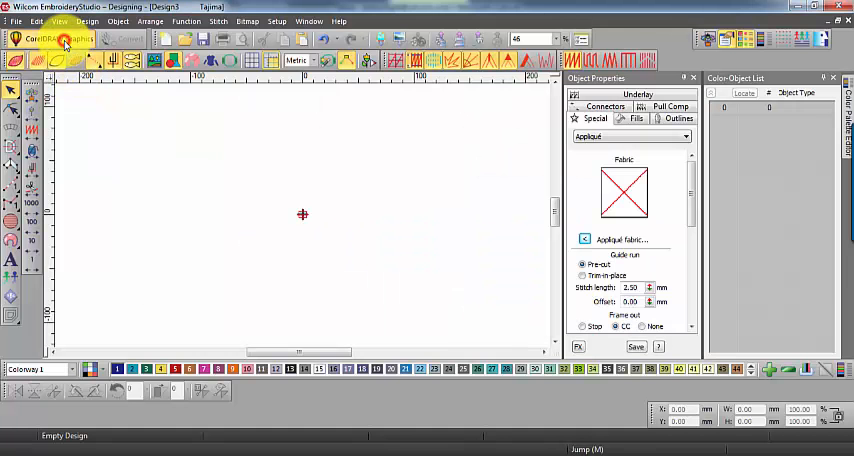
Switch to the CorelDRAW graphics workspace and add the artistic text COOPER on the page.
left_click(70, 40)
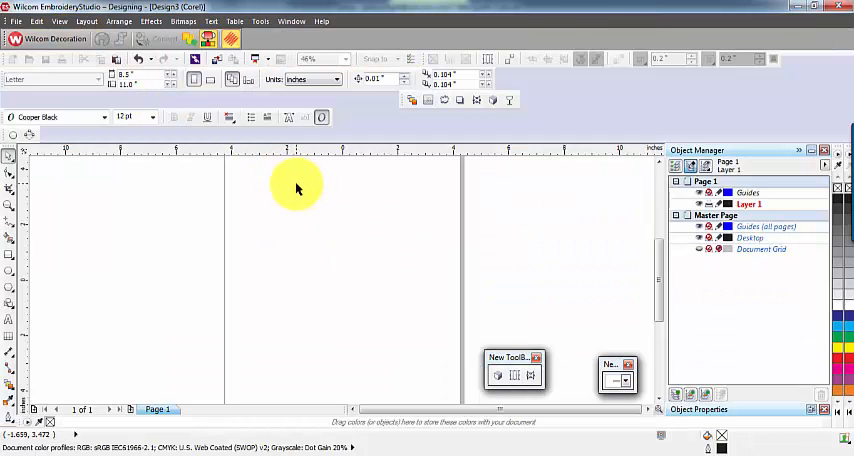
mouse_move(50, 276)
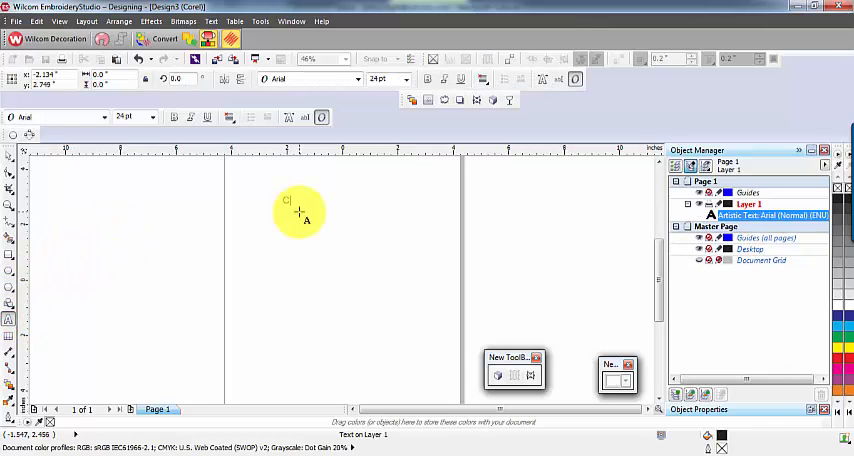
type("COOPER")
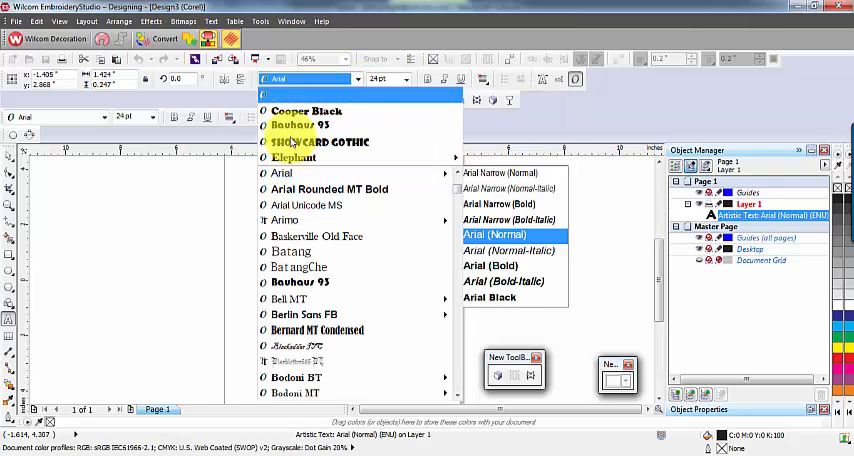
Set COOPER in Cooper Black at a large point size spanning the page.
left_click(304, 112)
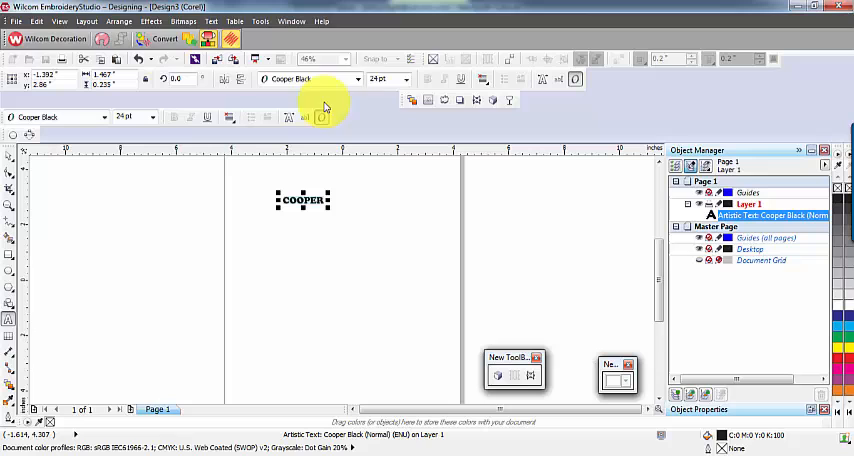
left_click(404, 80)
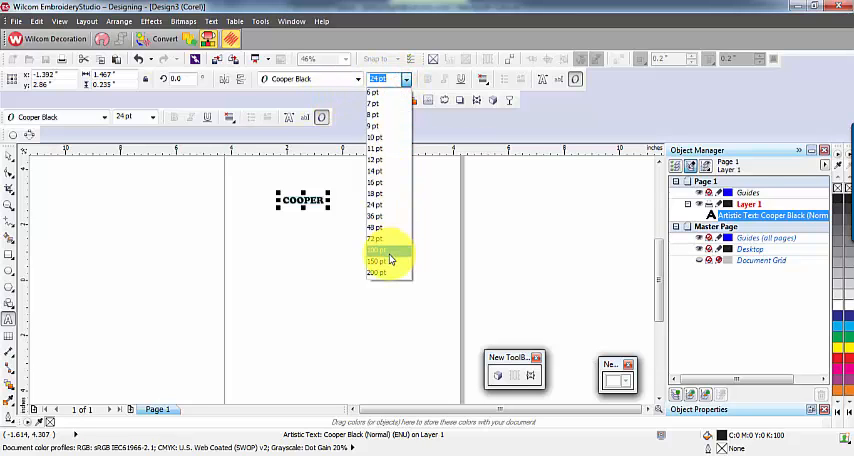
left_click(376, 258)
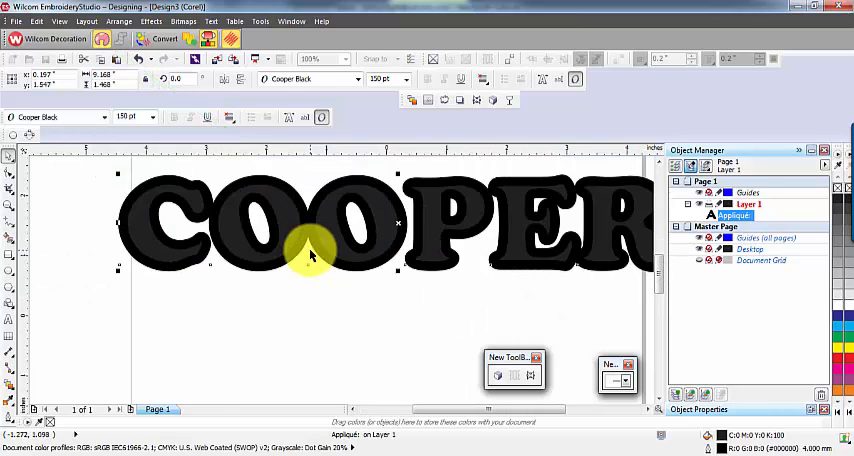
Convert the COOPER graphics into applique embroidery objects and return to embroidery mode.
left_click(162, 38)
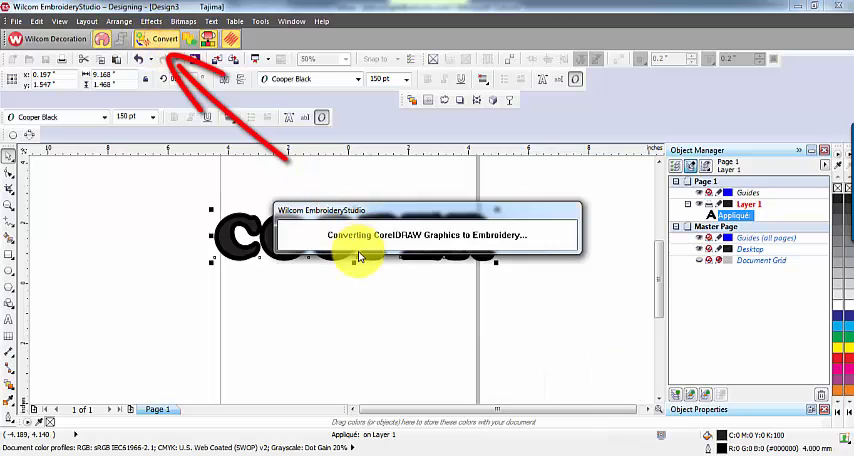
left_click(160, 38)
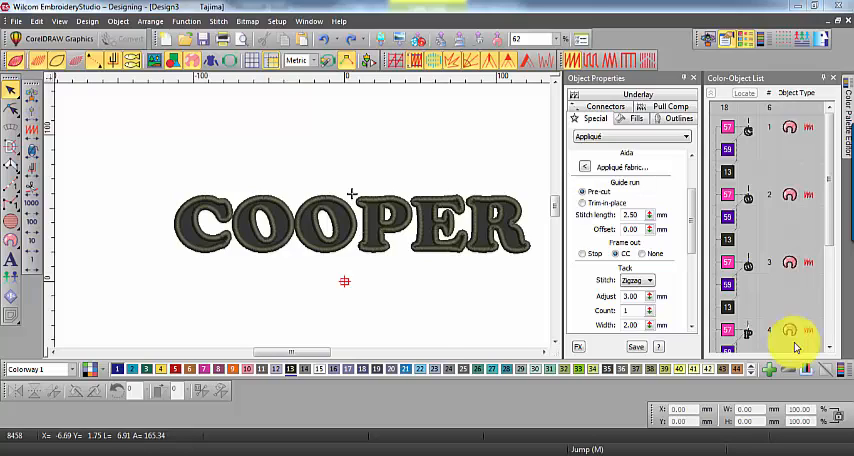
mouse_move(88, 182)
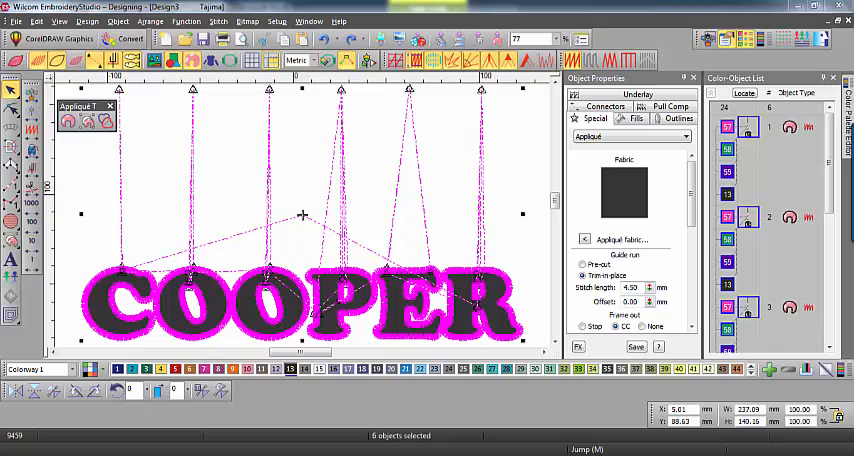
Replay the COOPER applique stitch-out with Slow Redraw (Shift+R), pausing to check sewing order.
key("shift+r")
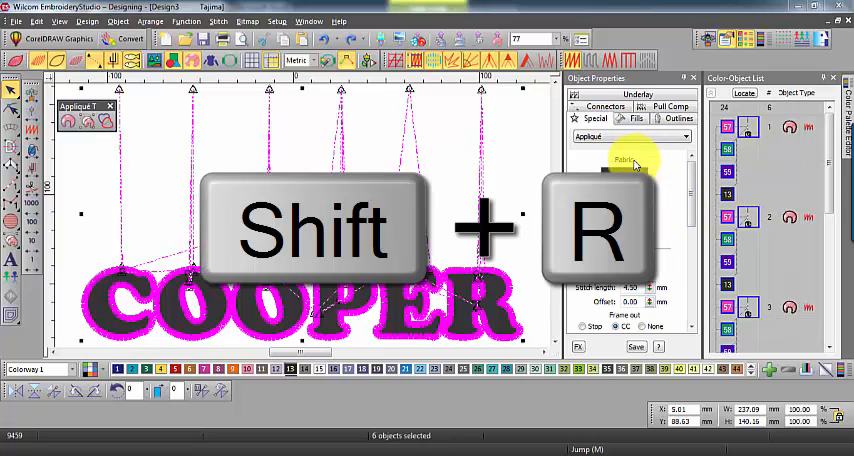
key("shift+r")
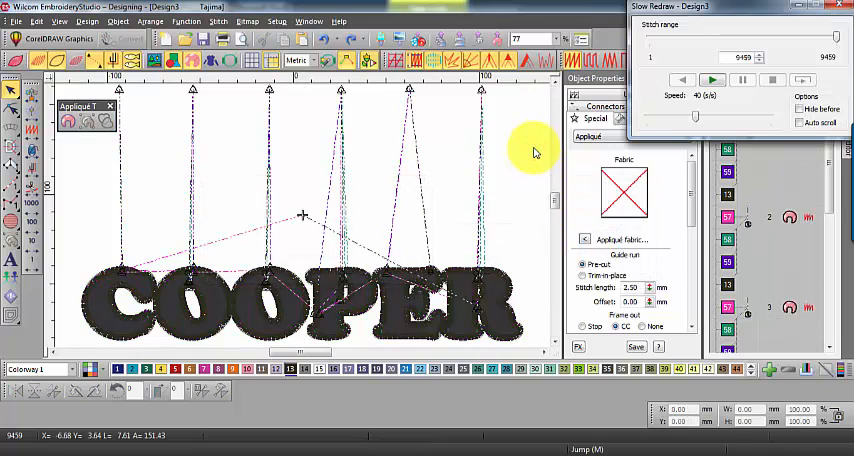
left_click(712, 80)
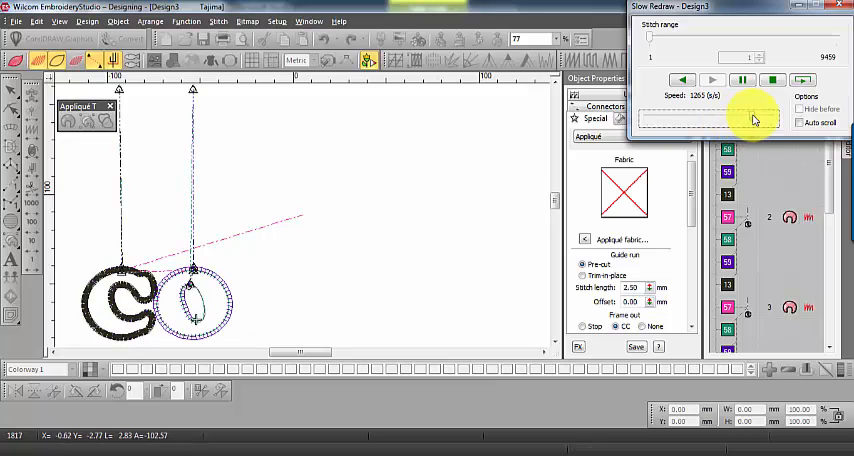
left_click(712, 80)
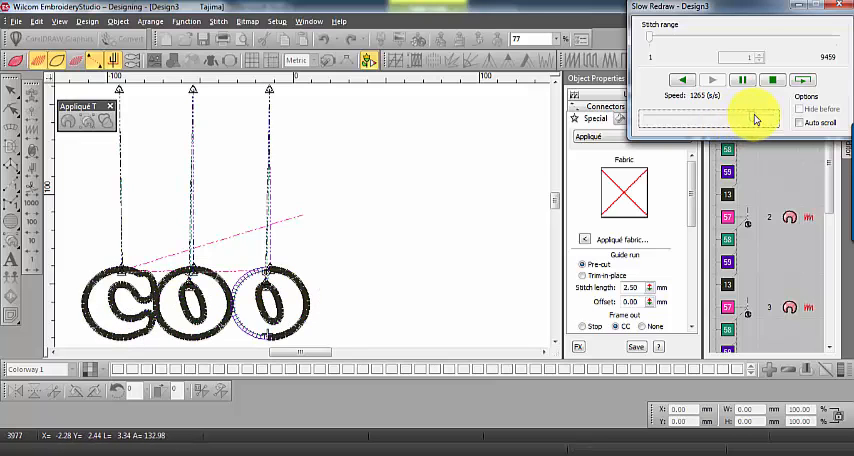
left_click(712, 80)
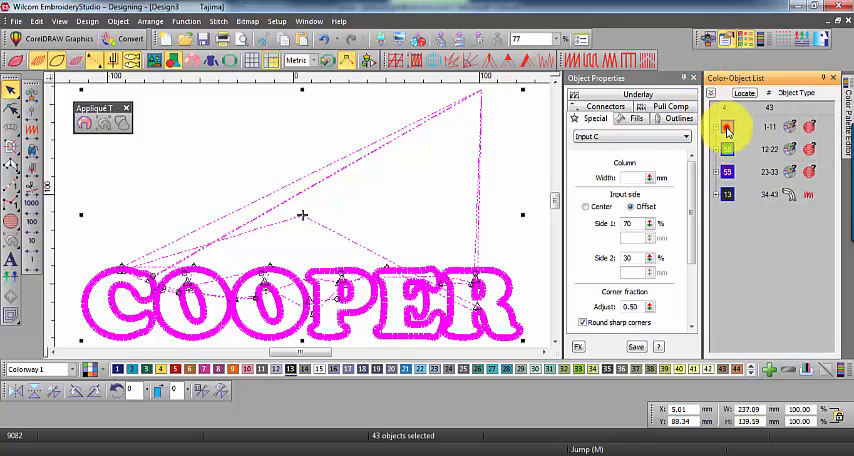
Select the first group of COOPER's broken-apart applique components in the Color-Object List.
left_click(728, 126)
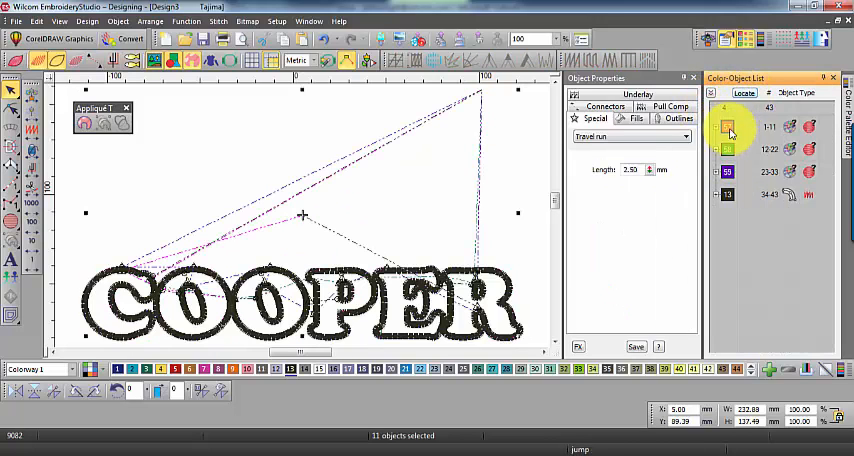